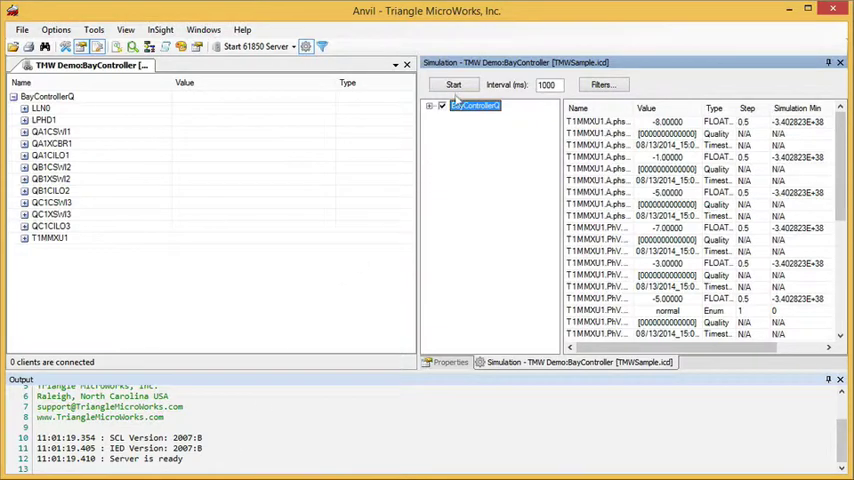
- Start the BayController simulation so measurements update every 1000 ms
left_click(452, 84)
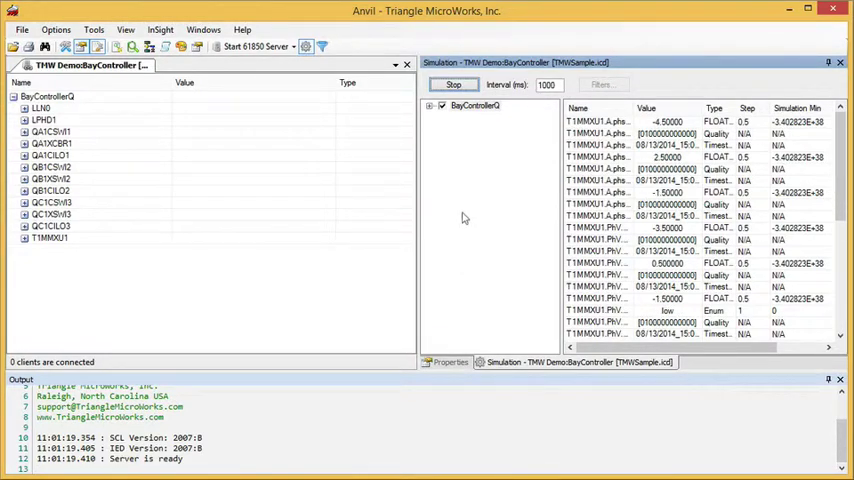
- Generate simulation file TMWSamplesim with a single MX-values column renamed 'One'
left_click(93, 29)
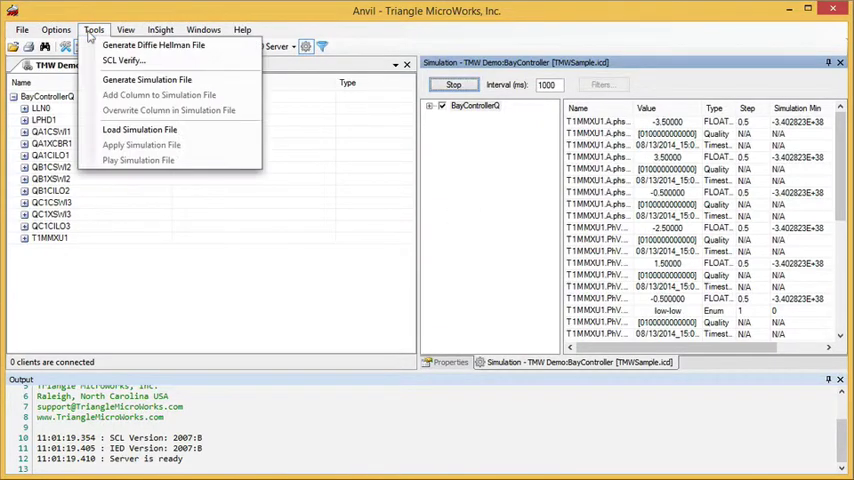
mouse_move(147, 79)
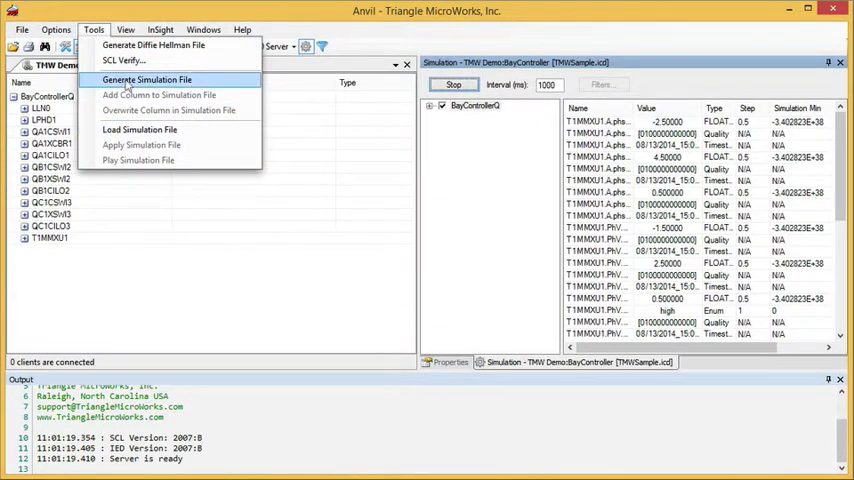
left_click(147, 79)
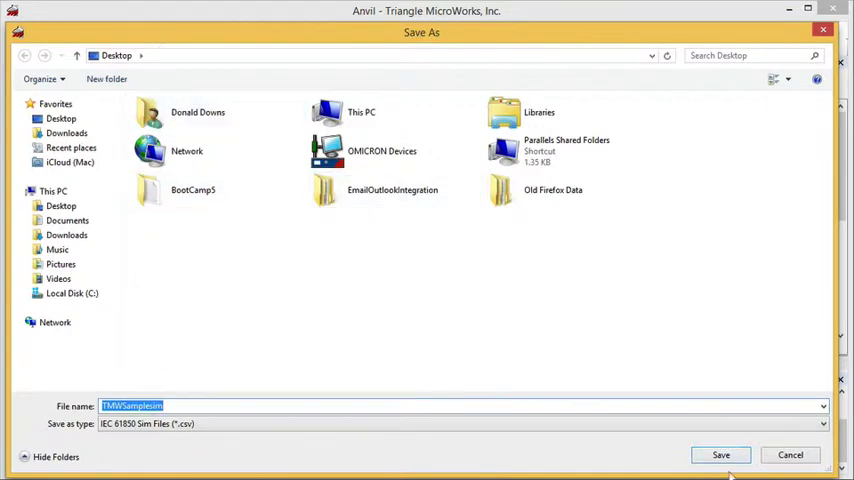
left_click(720, 455)
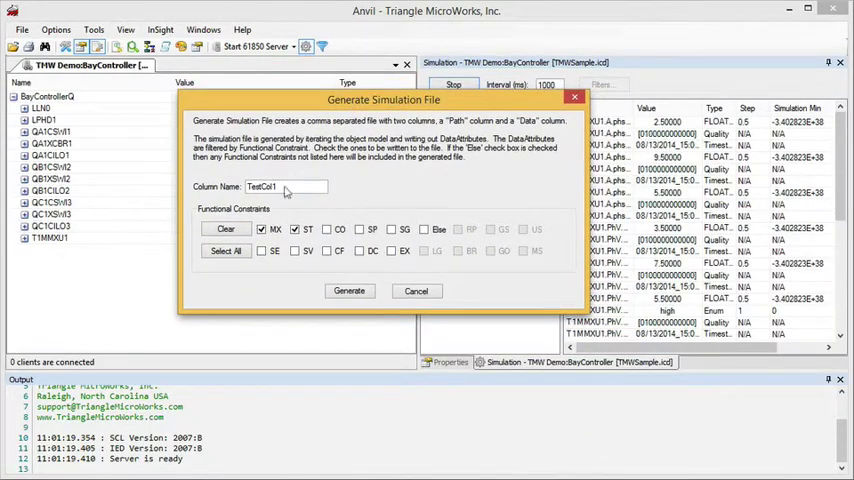
double_click(262, 186)
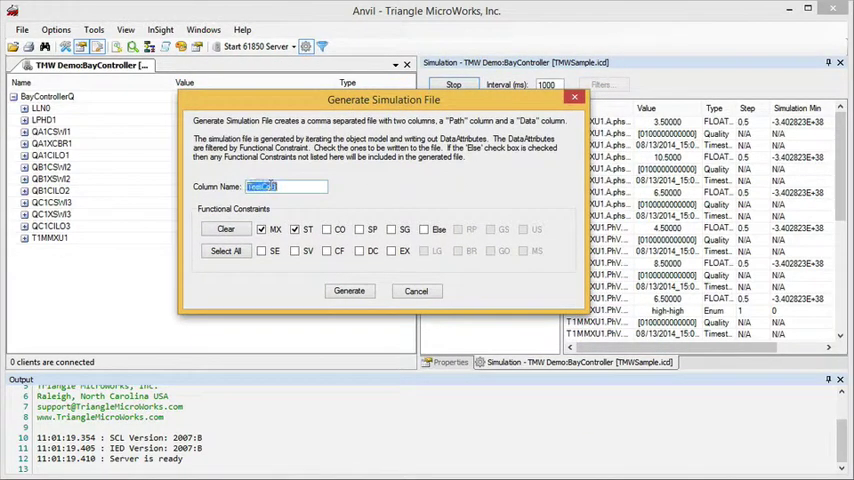
type("One")
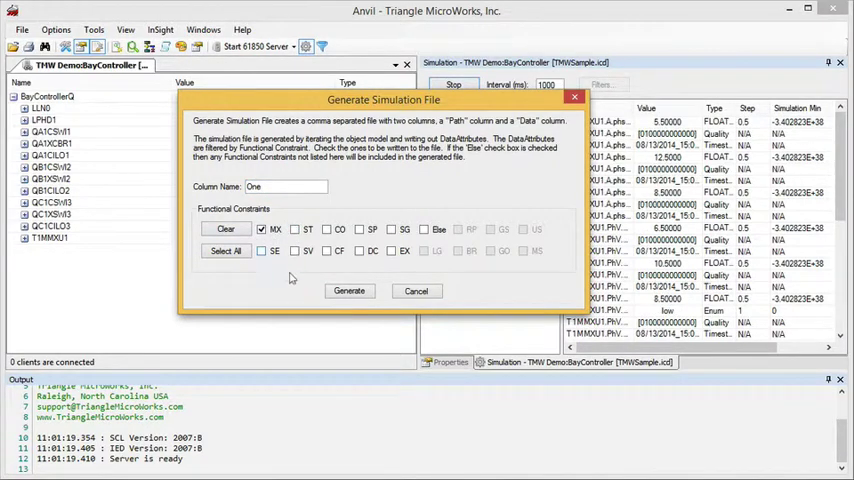
left_click(416, 291)
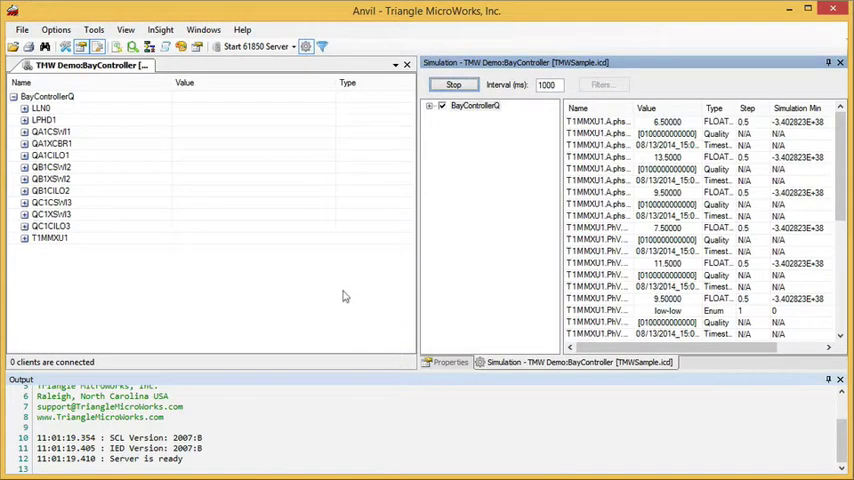
- Add columns 'two', 'three' and a fourth column to TMWSamplesim.csv
left_click(93, 29)
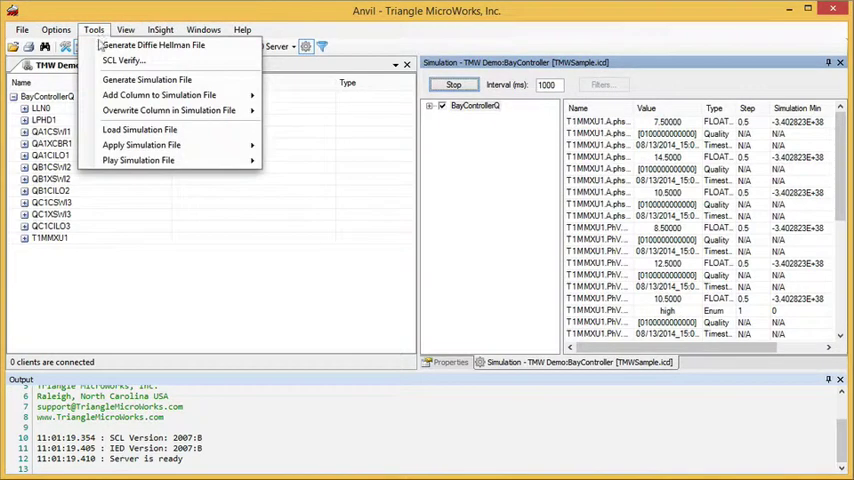
mouse_move(159, 94)
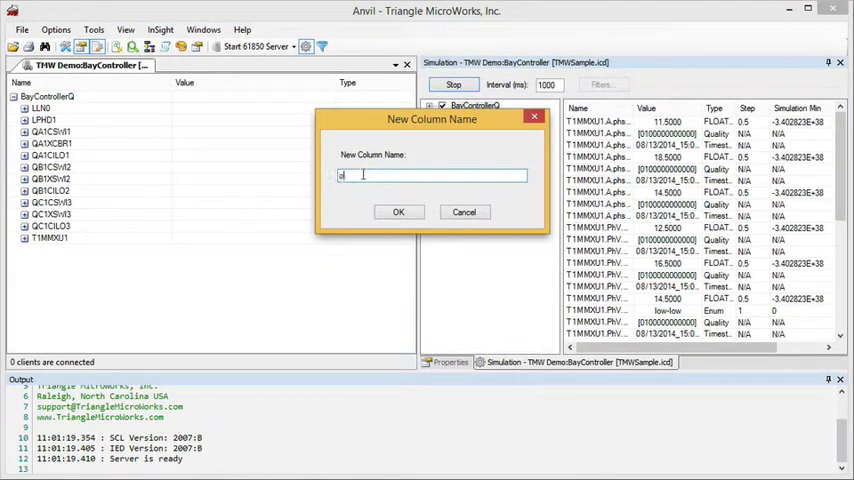
type("low")
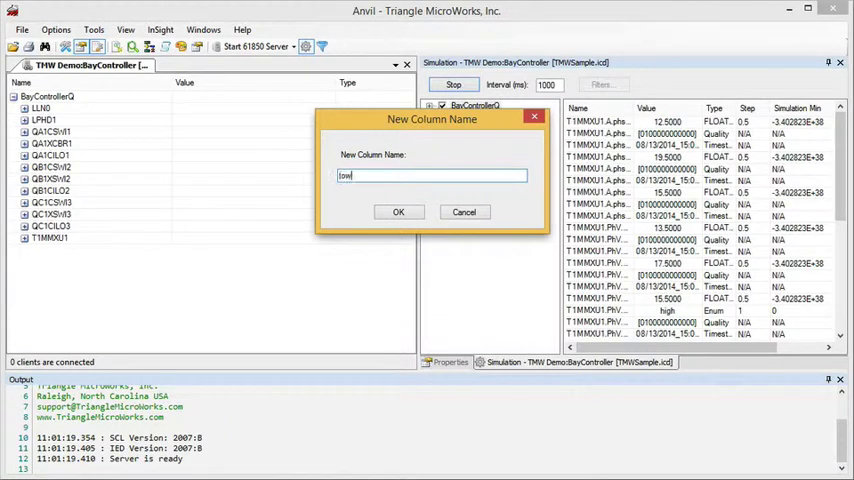
type("two")
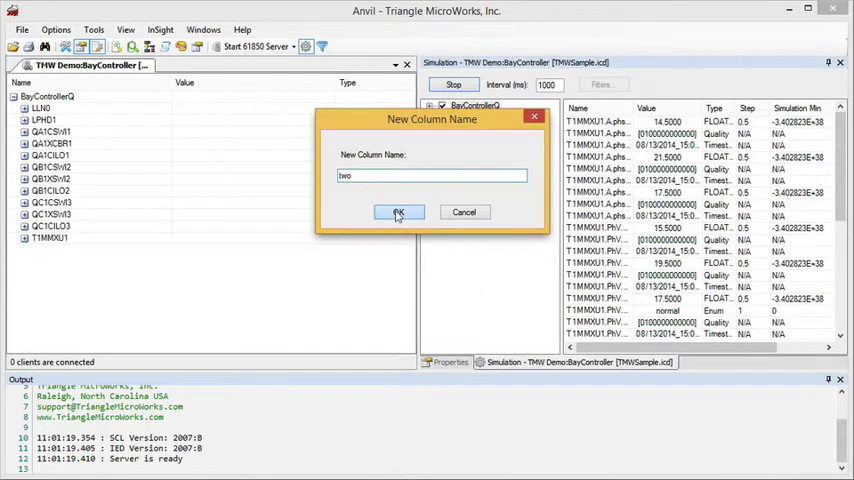
left_click(398, 212)
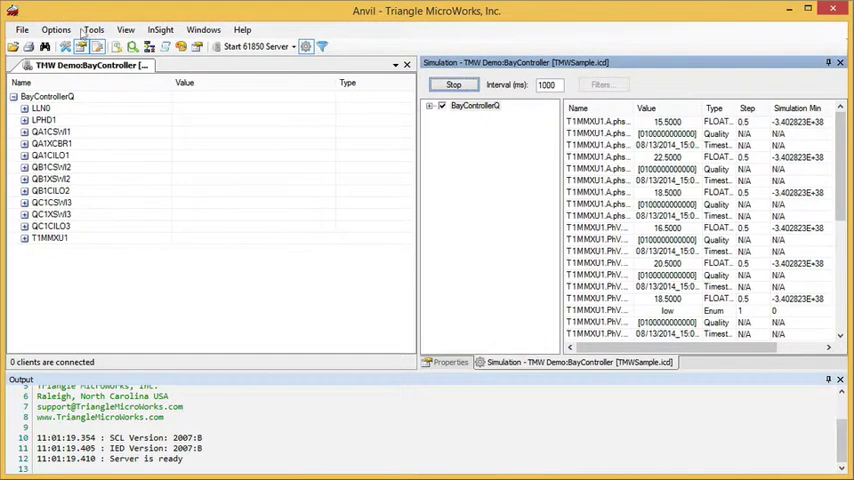
left_click(93, 29)
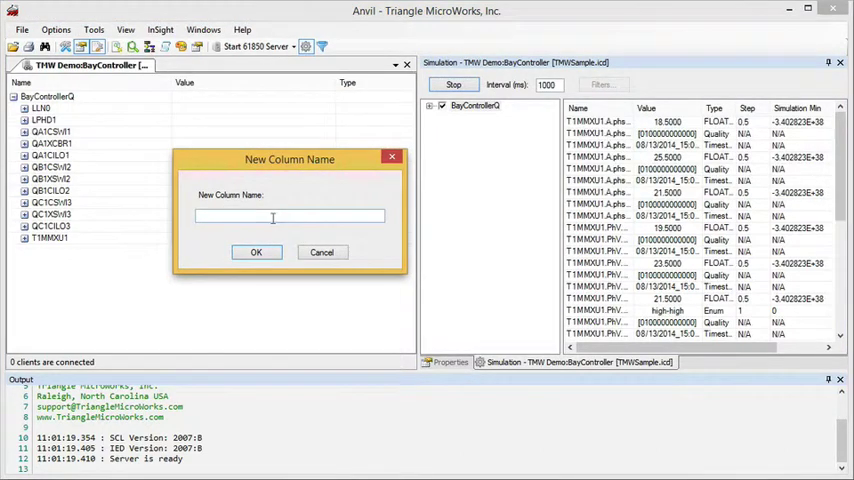
type("three")
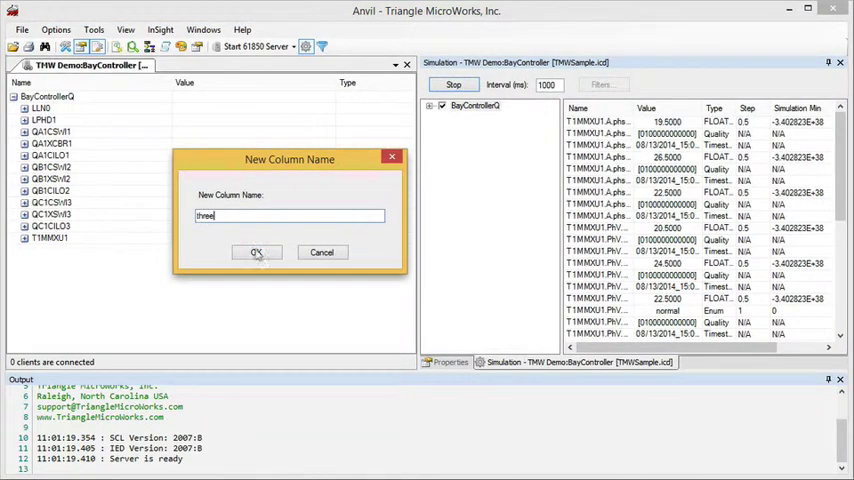
left_click(256, 252)
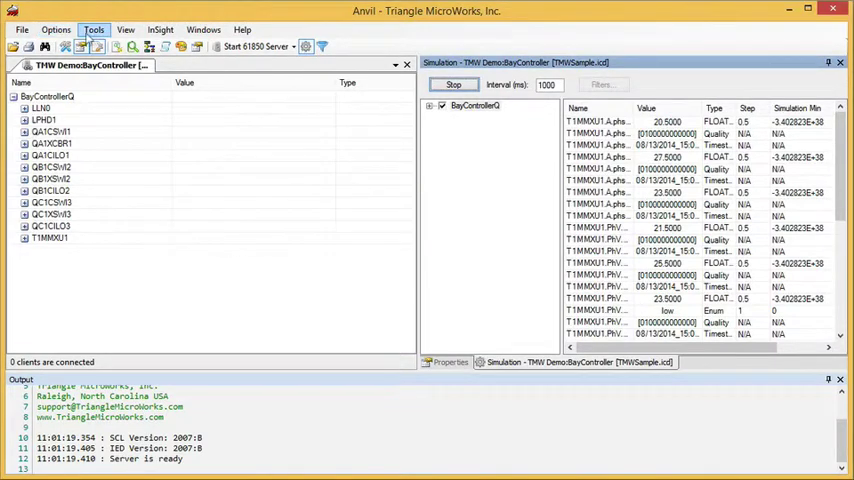
left_click(93, 29)
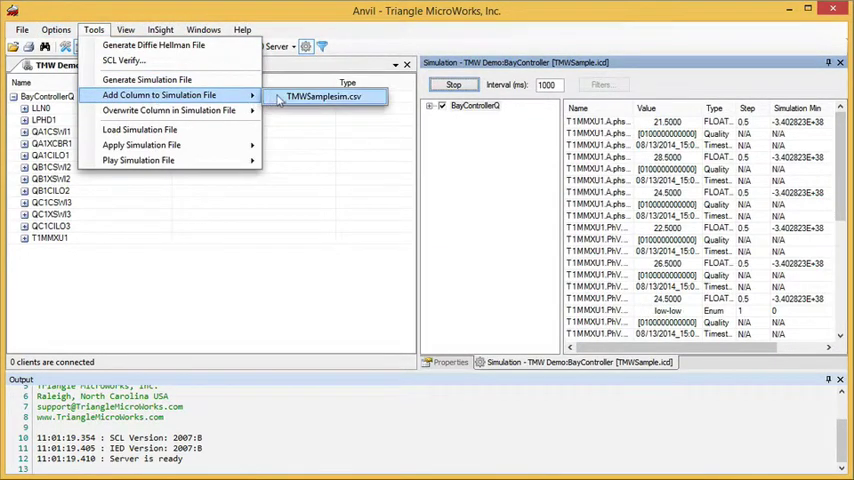
left_click(324, 96)
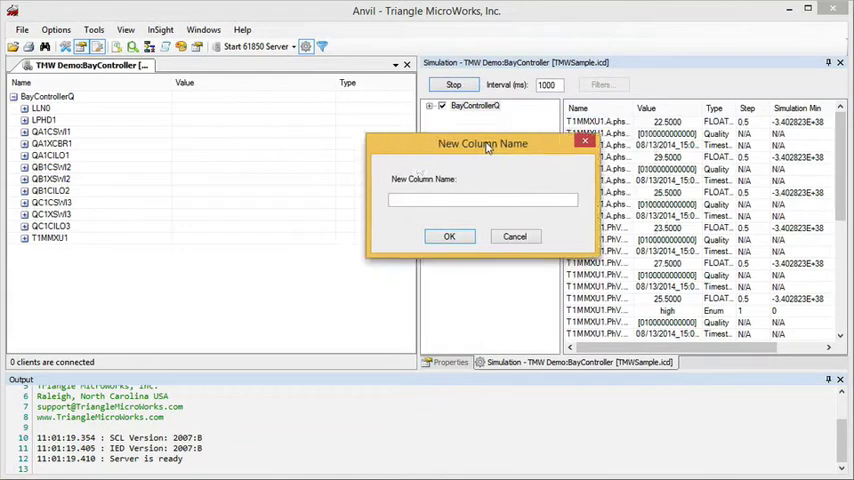
left_click_drag(483, 143, 290, 173)
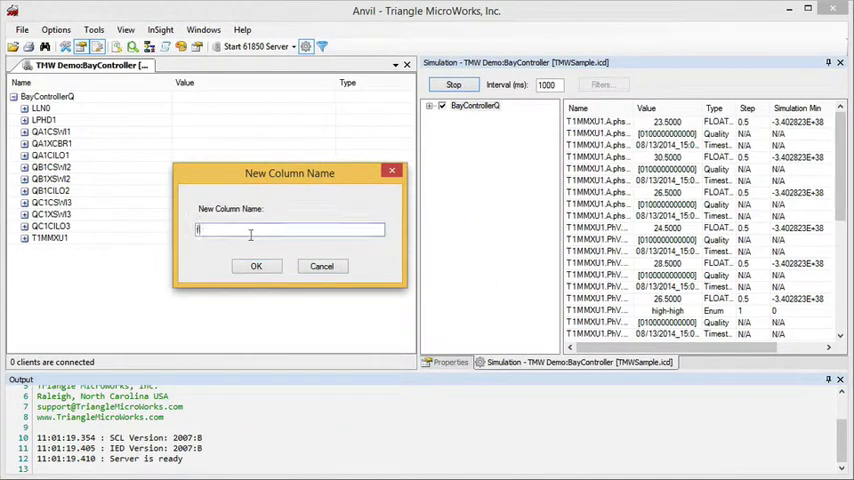
left_click(322, 266)
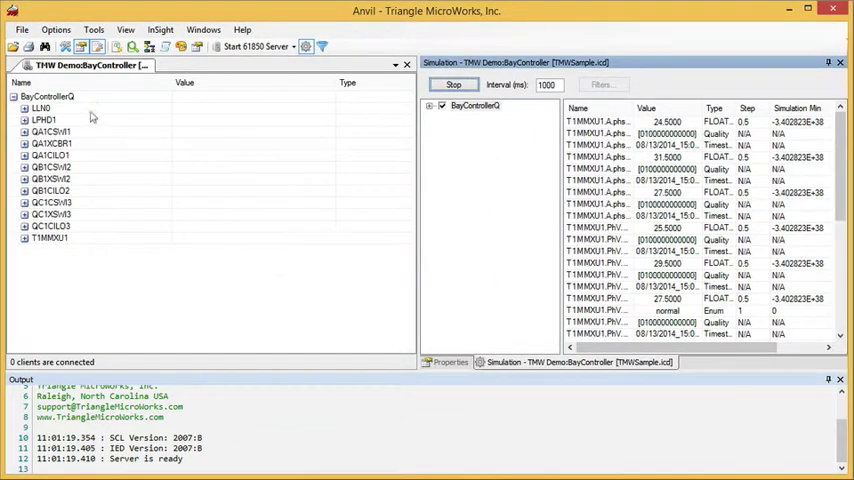
- Save the current values into TMWSamplesim.csv as column 'five'
left_click(94, 29)
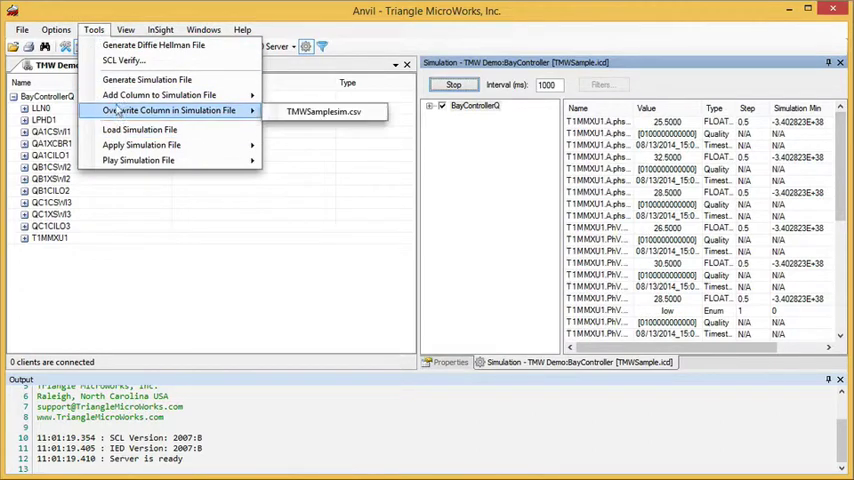
mouse_move(160, 94)
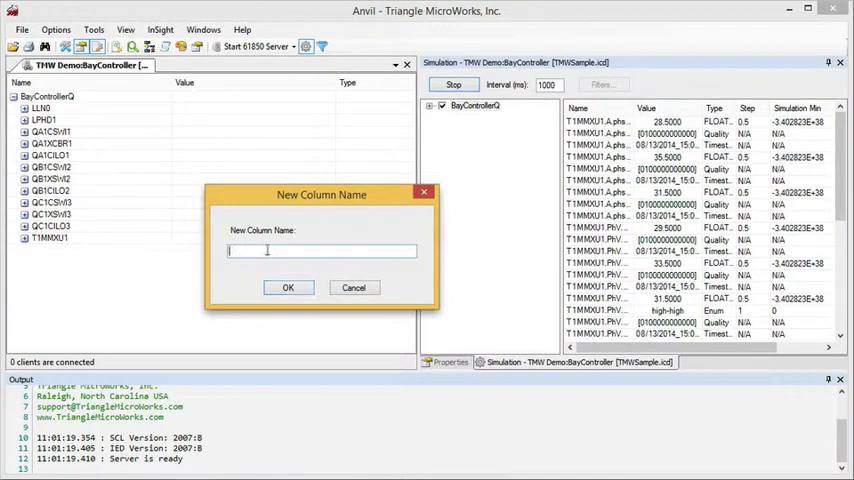
type("five")
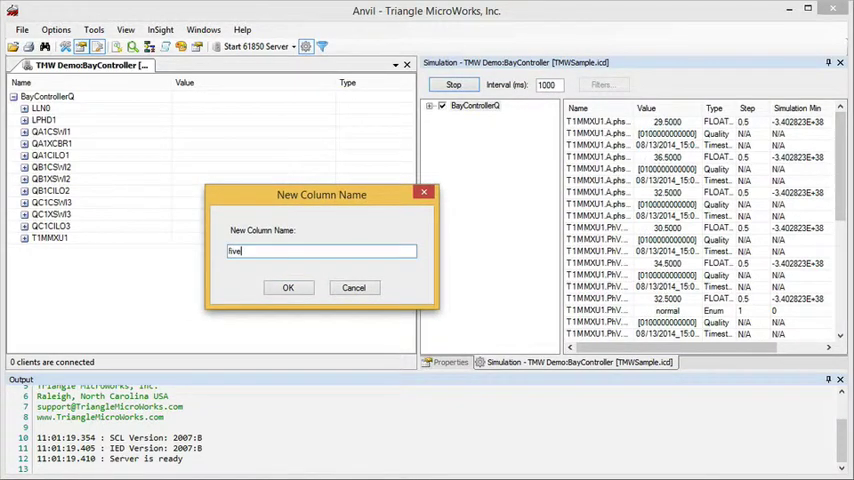
left_click(288, 288)
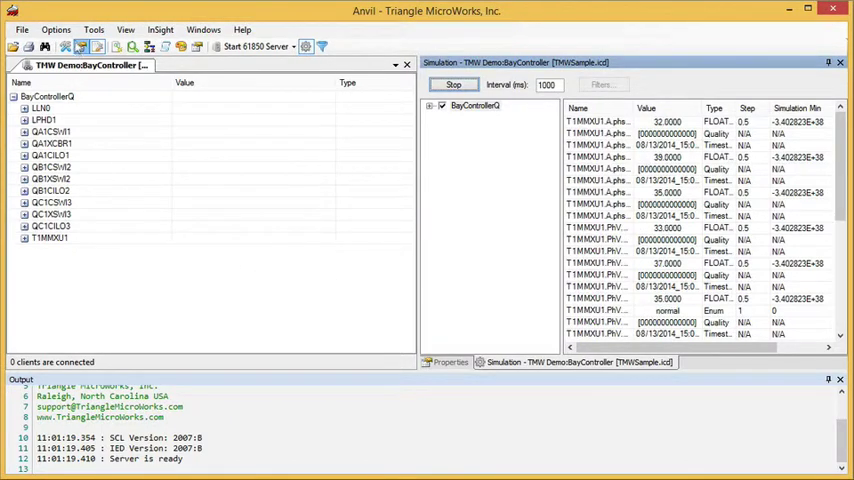
- Choose a stored column from TMWSamplesim.csv under Apply Simulation File
left_click(93, 29)
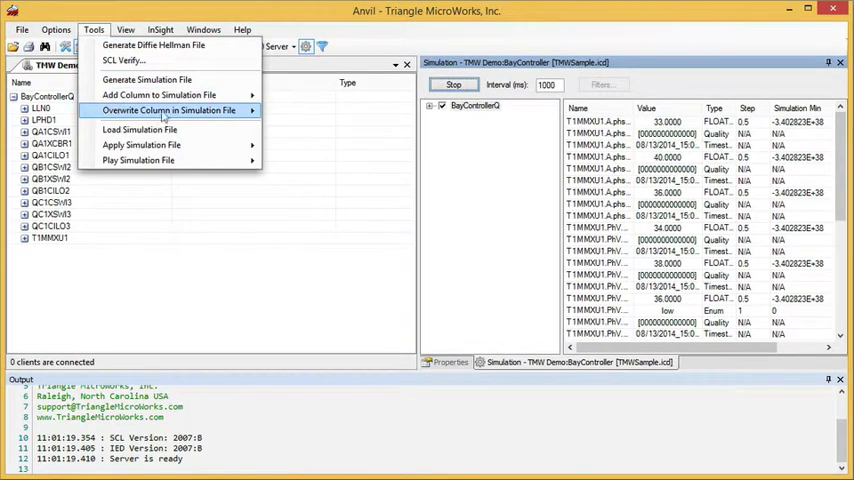
left_click(170, 110)
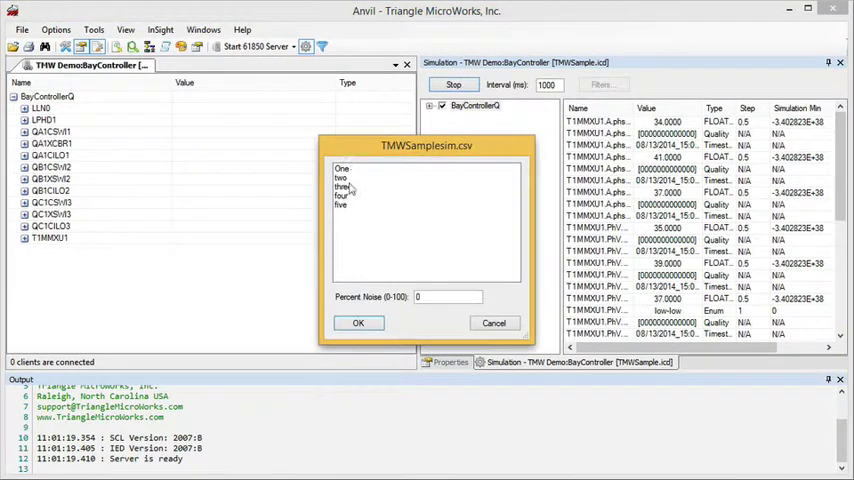
left_click(358, 322)
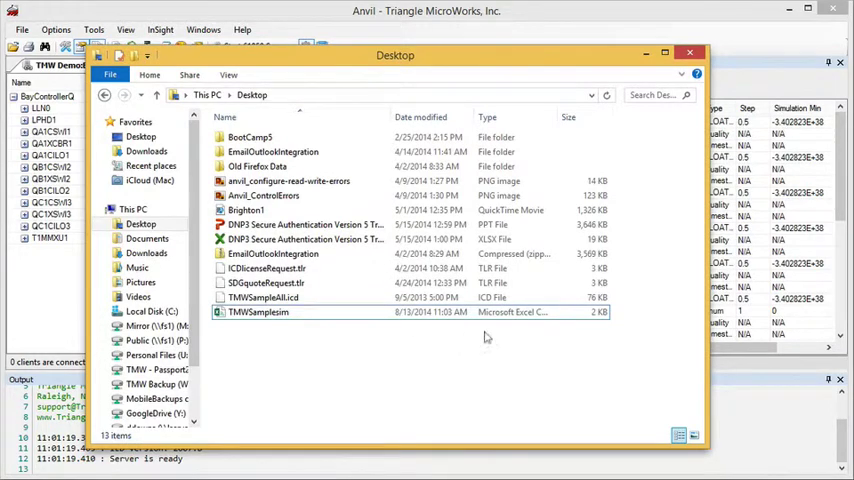
- Open TMWSamplesim.csv from the Desktop folder in Excel
double_click(258, 311)
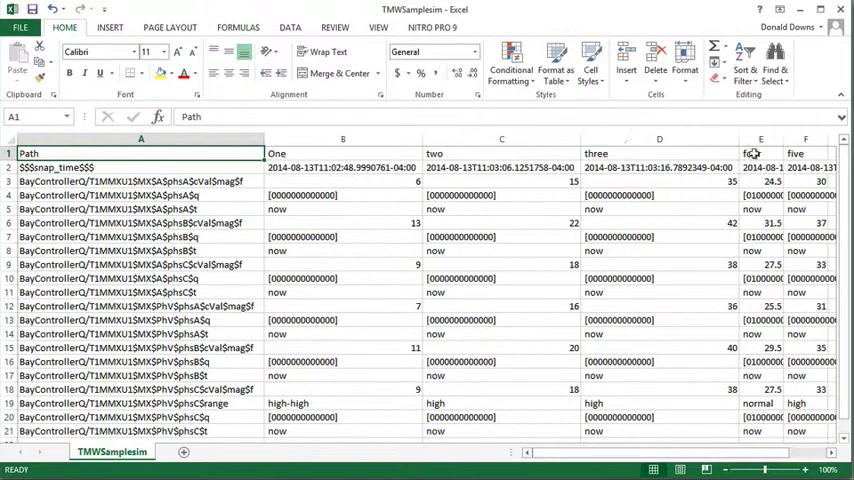
- Review columns One–four, select column B of One values, then return to Anvil
scroll("right", 3)
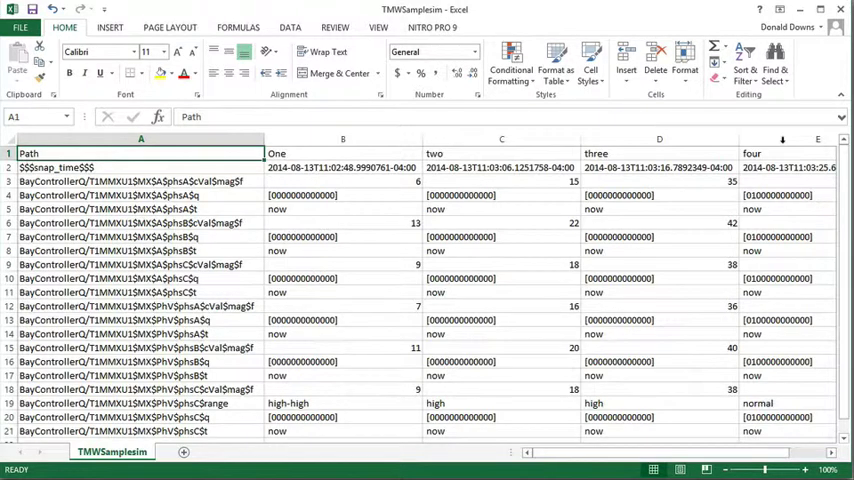
left_click(342, 139)
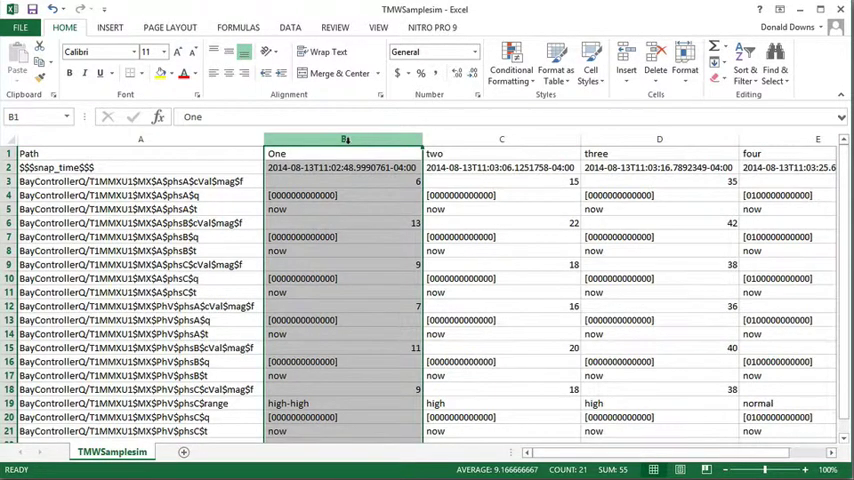
left_click(343, 138)
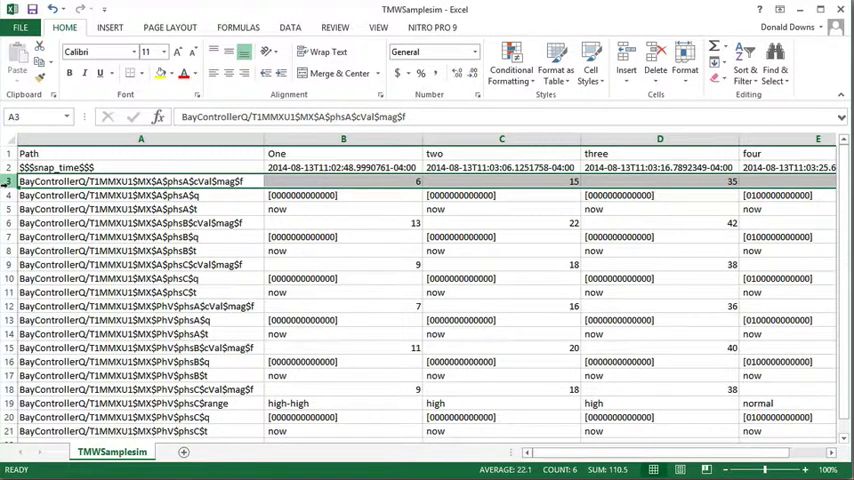
left_click(343, 139)
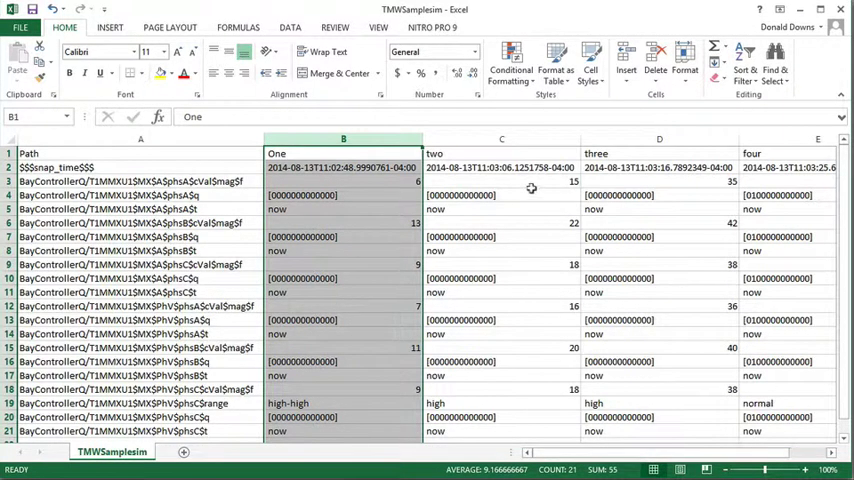
left_click(808, 9)
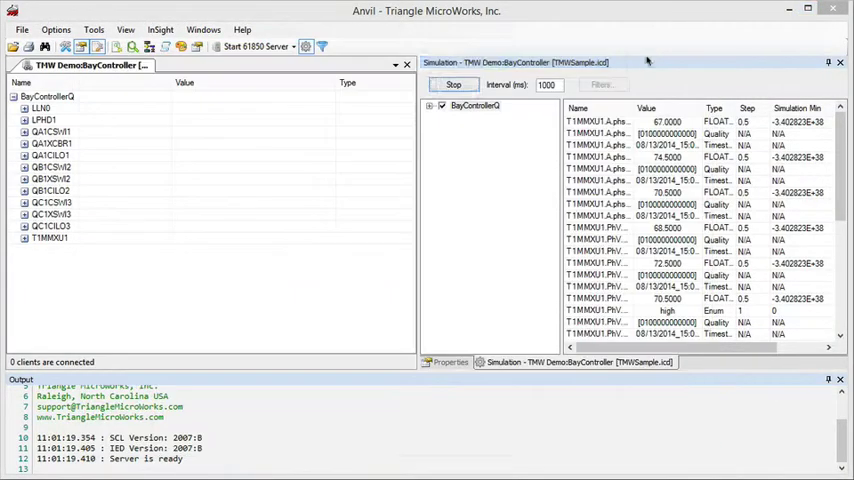
- Stop the simulation at values 53.5, 60.5, 56.5 and show TMWSamplesim.csv to apply
left_click(453, 84)
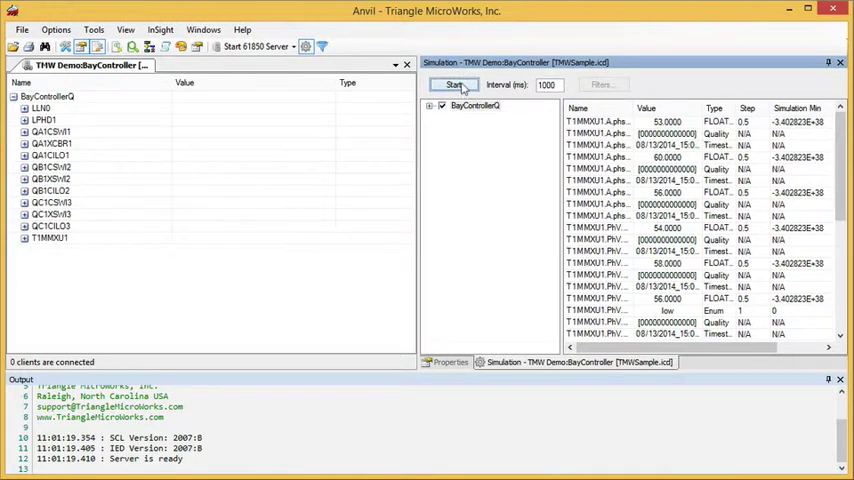
left_click(453, 84)
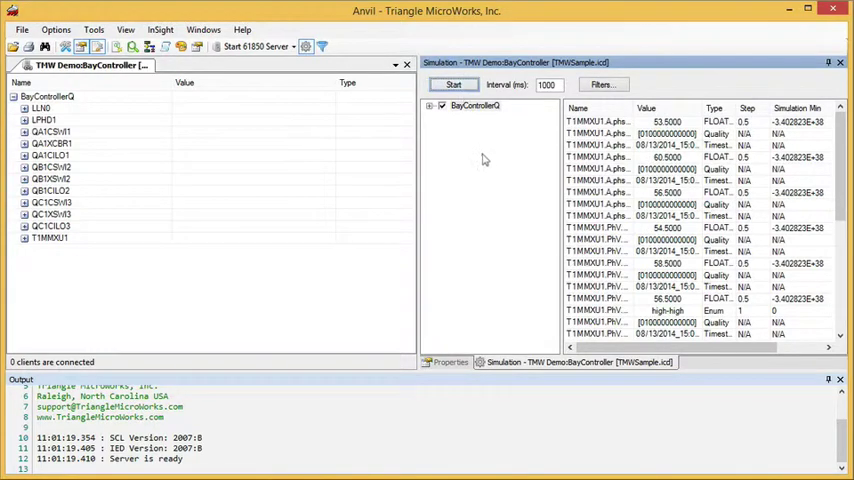
mouse_move(476, 170)
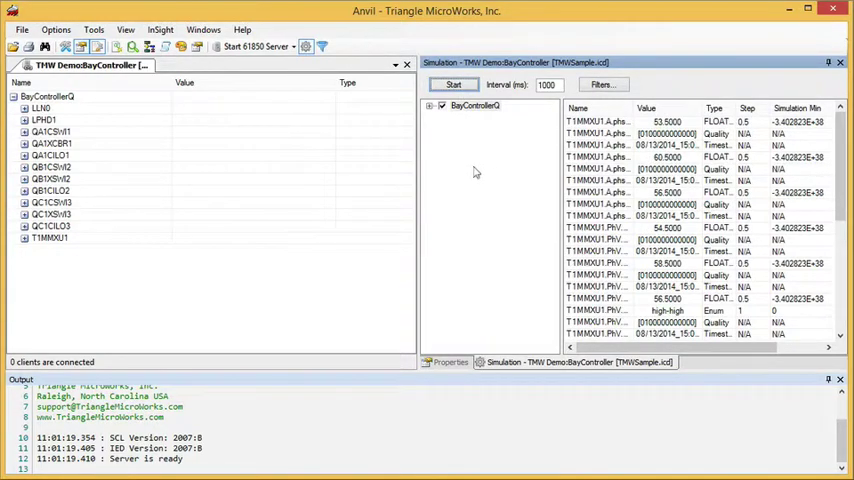
left_click(93, 29)
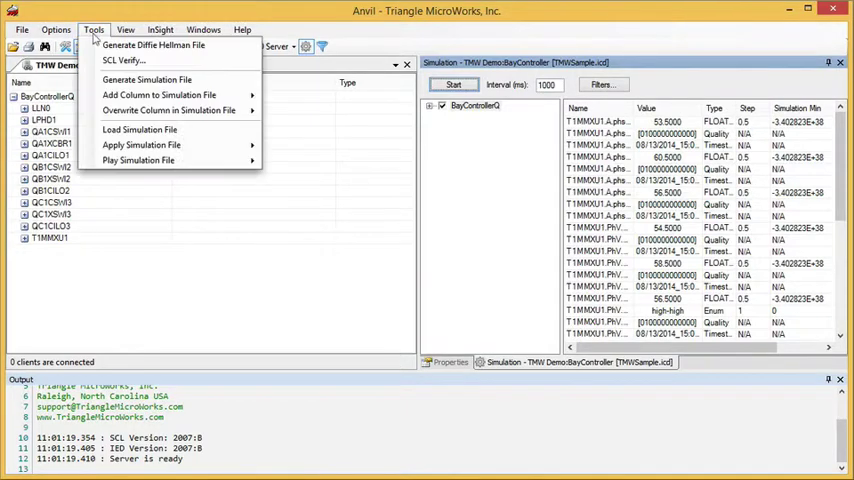
mouse_move(170, 110)
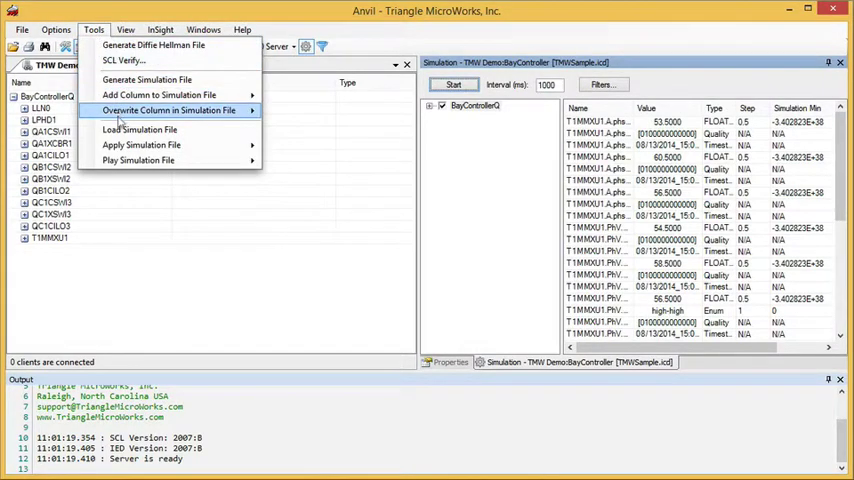
mouse_move(139, 129)
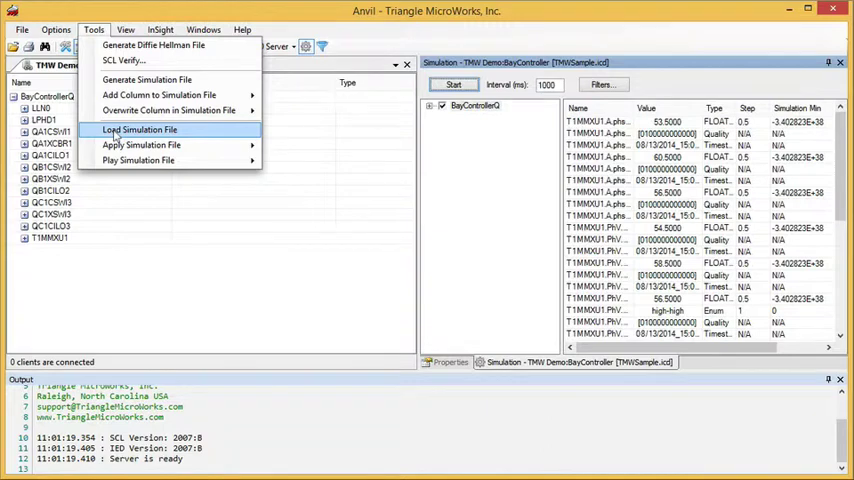
mouse_move(141, 145)
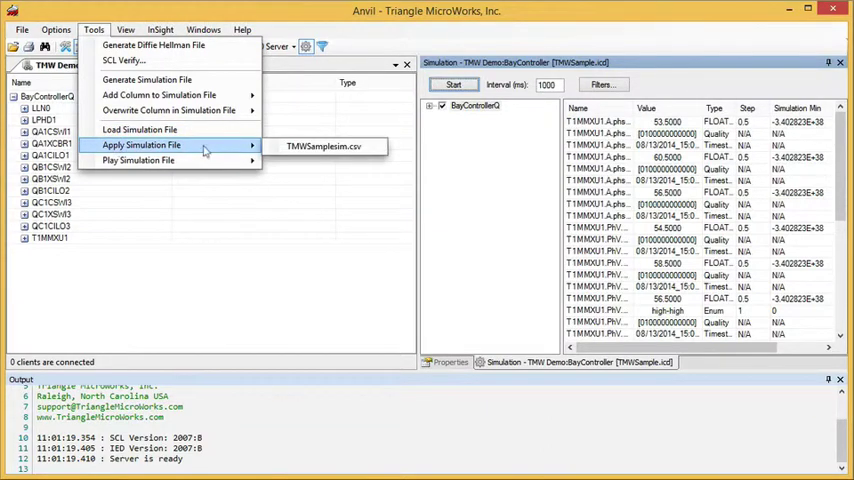
- Apply TMWSamplesim column 'One', giving values such as 6.0, 13.0 and 9.0
left_click(322, 146)
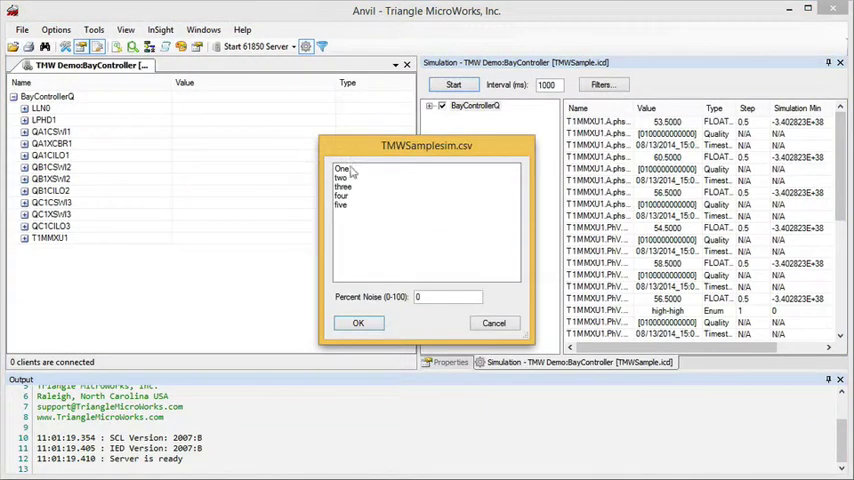
left_click(343, 168)
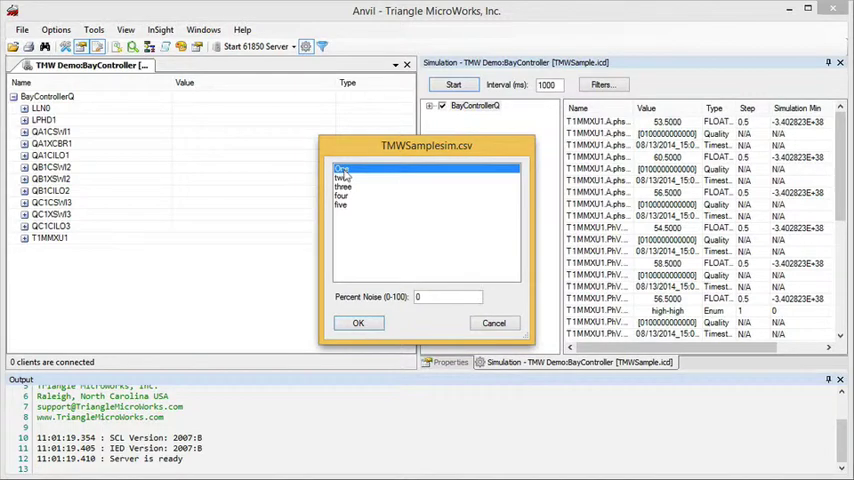
left_click(358, 322)
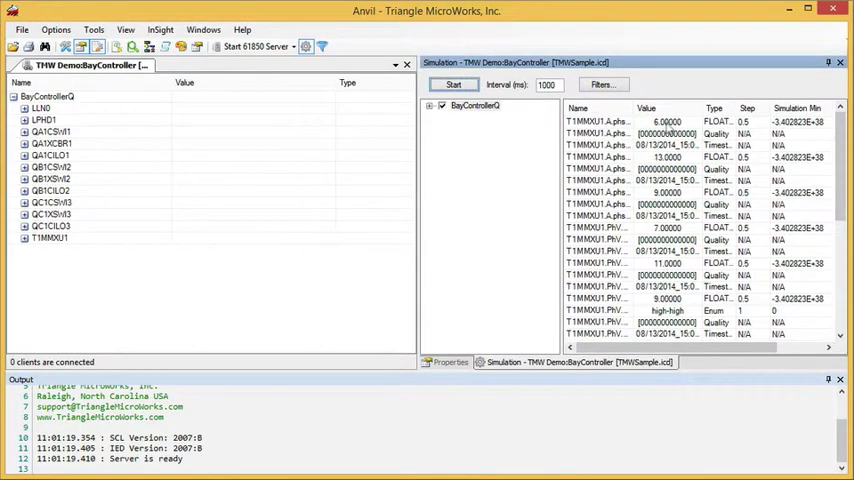
mouse_move(657, 317)
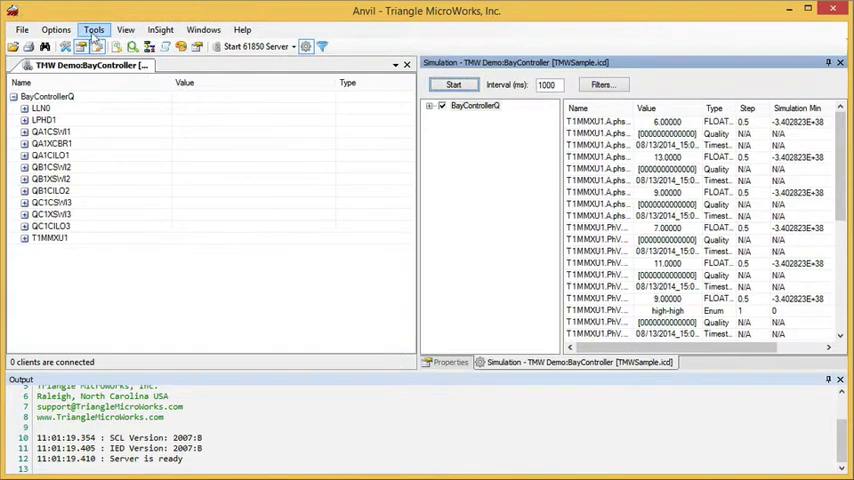
- Apply TMWSamplesim columns 'two' then 'three', yielding values like 35.0, 42.0, 38.0
left_click(93, 29)
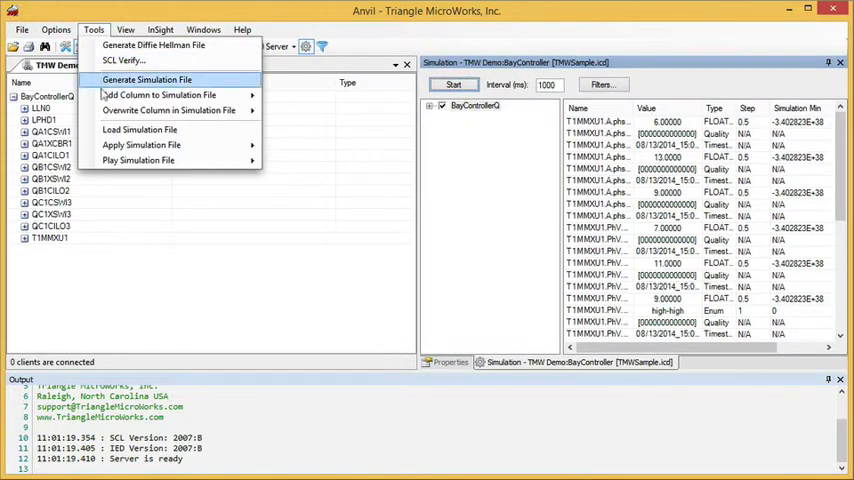
mouse_move(141, 145)
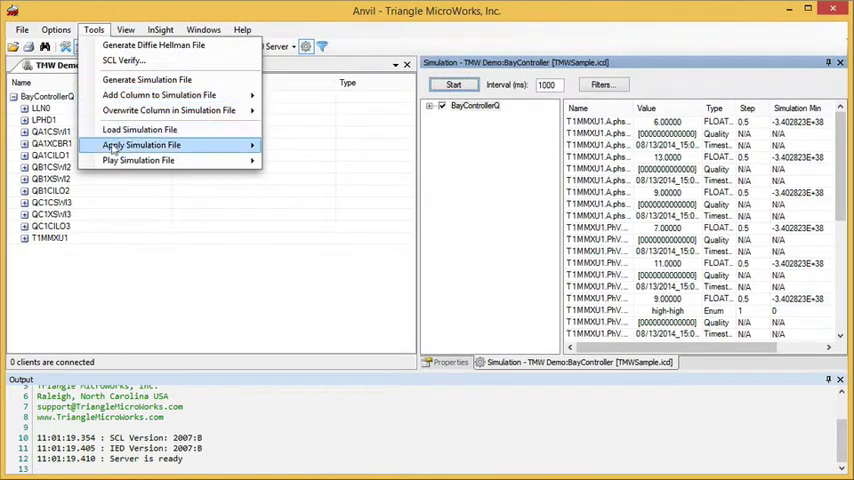
left_click(141, 145)
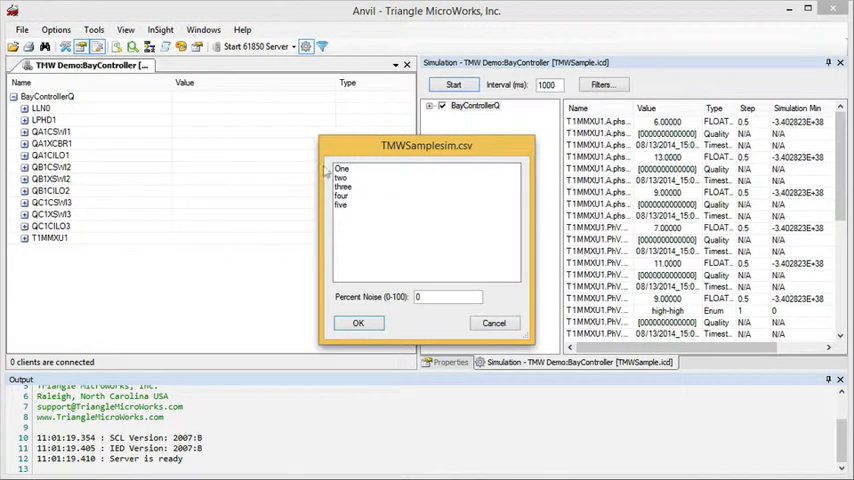
left_click(358, 322)
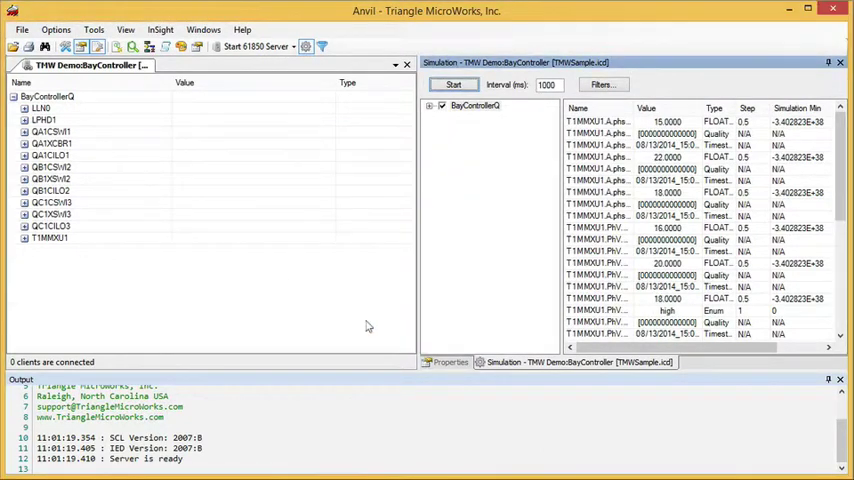
left_click(93, 29)
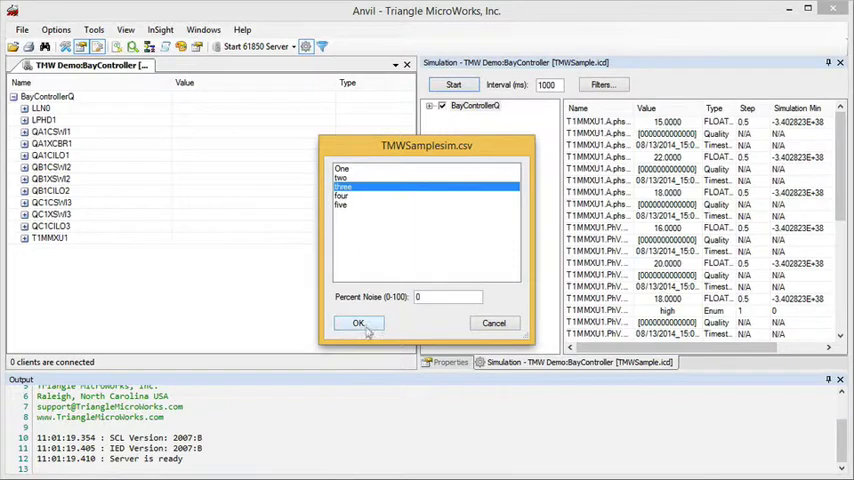
left_click(358, 323)
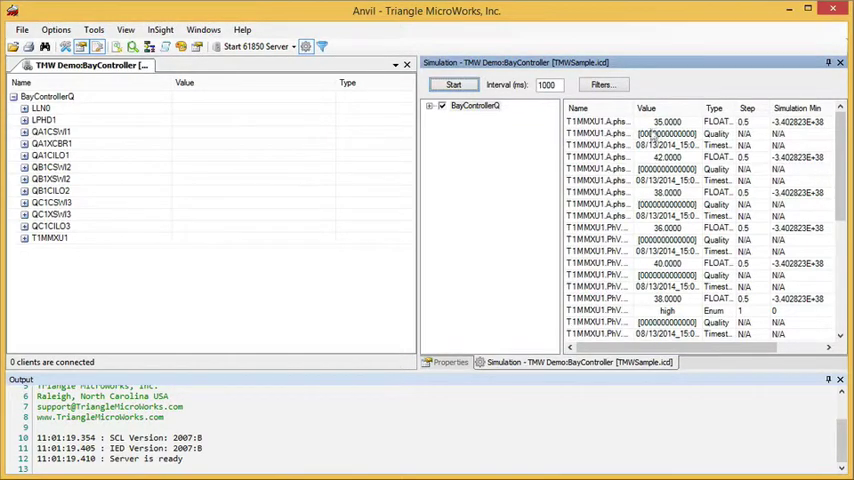
mouse_move(658, 228)
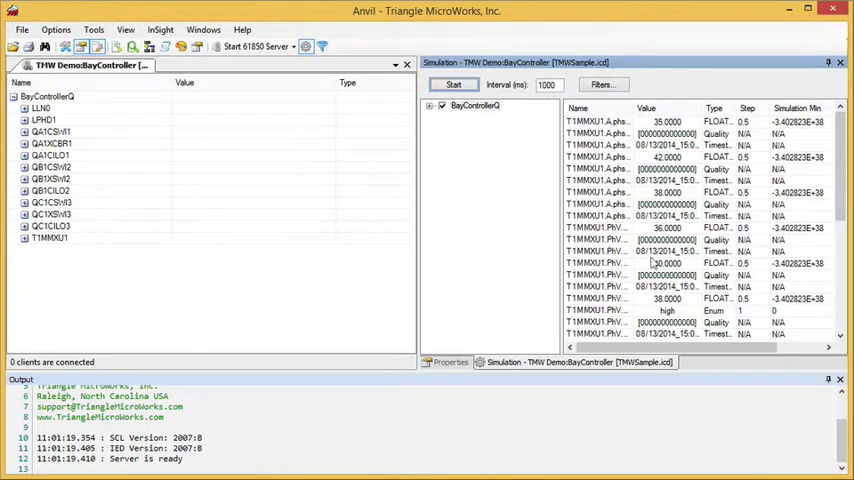
- Apply column 'four' of TMWSamplesim.csv to the simulation values
left_click(93, 29)
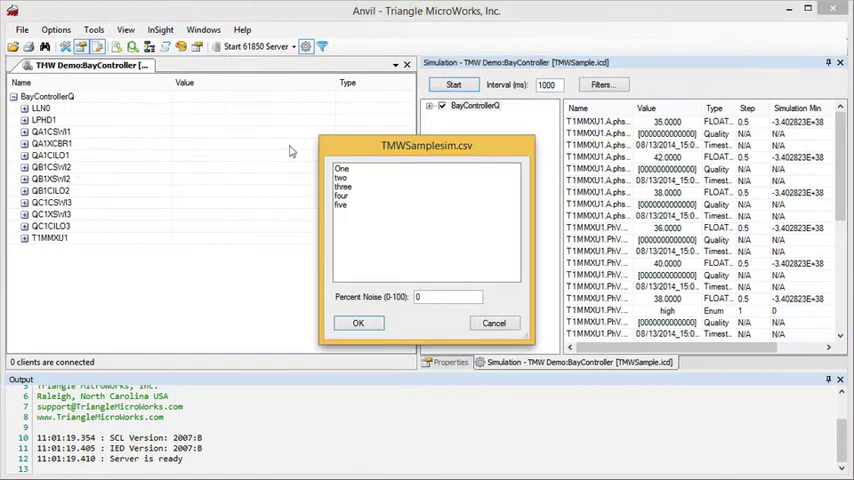
left_click(341, 196)
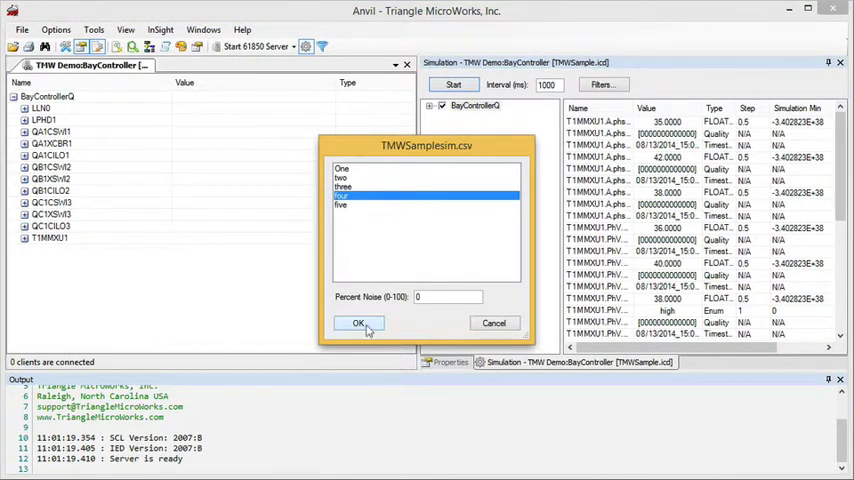
left_click(358, 323)
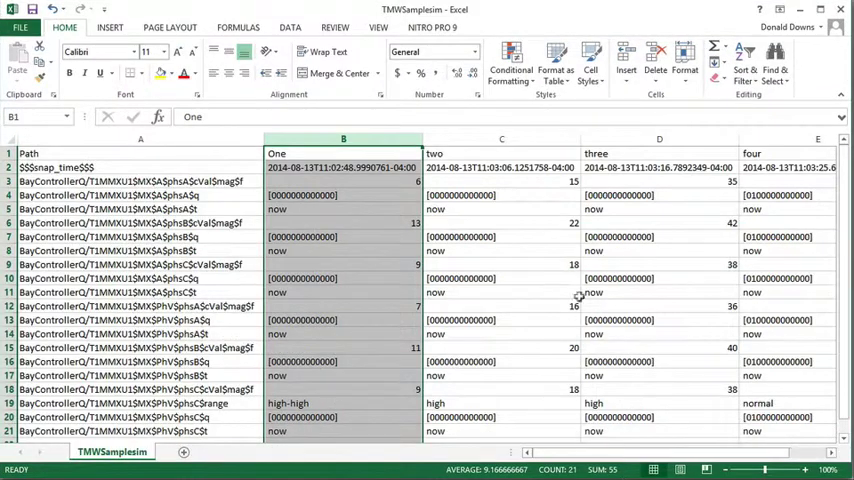
mouse_move(437, 250)
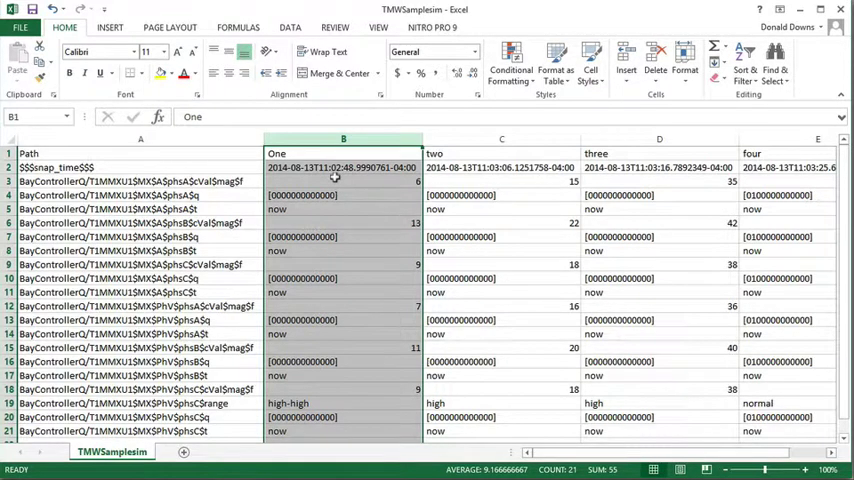
mouse_move(461, 181)
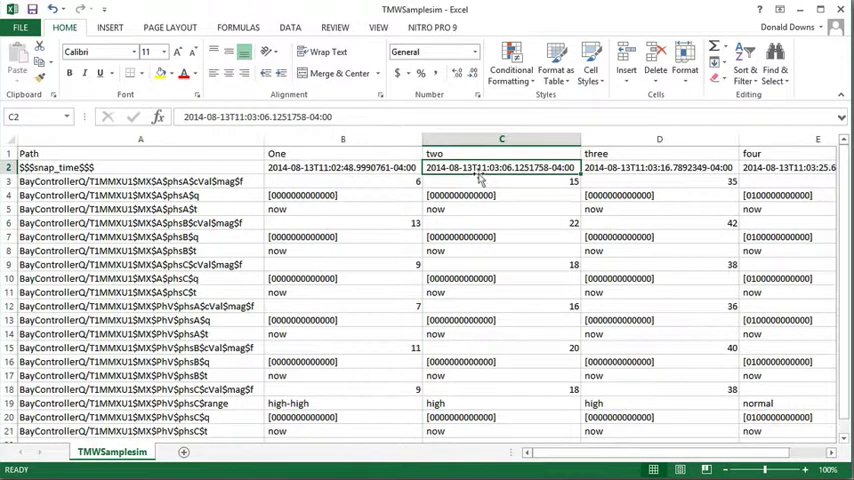
mouse_move(490, 180)
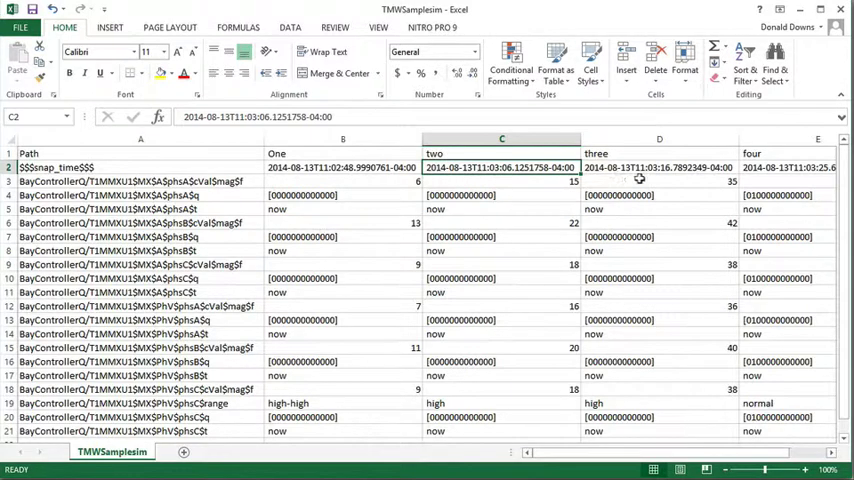
left_click(659, 167)
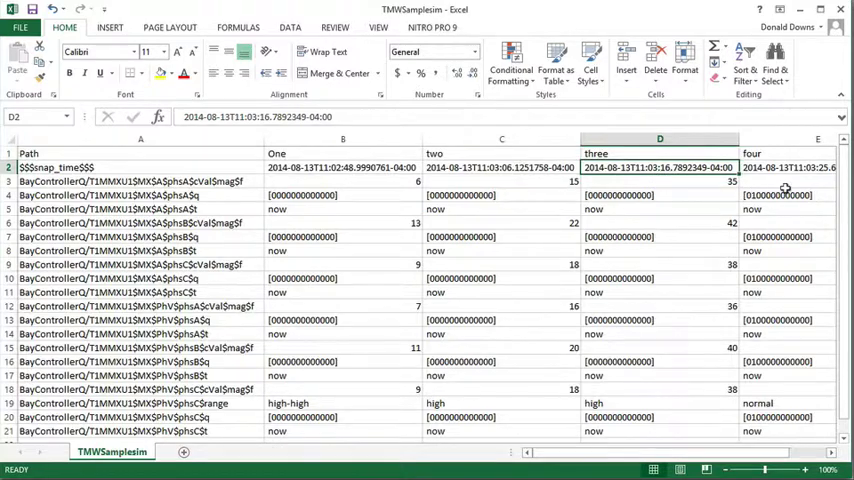
left_click(789, 167)
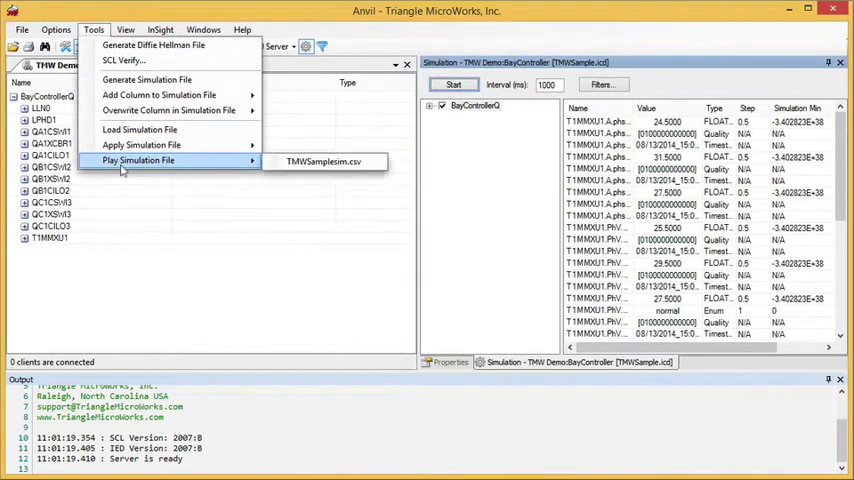
mouse_move(323, 161)
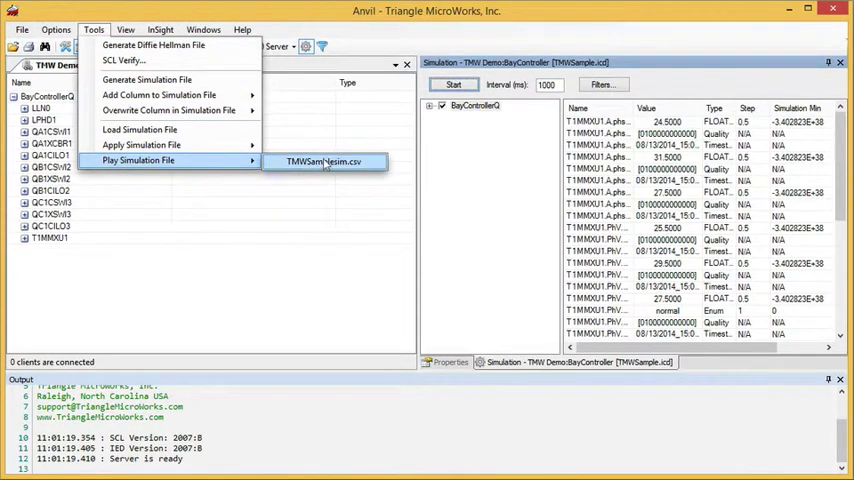